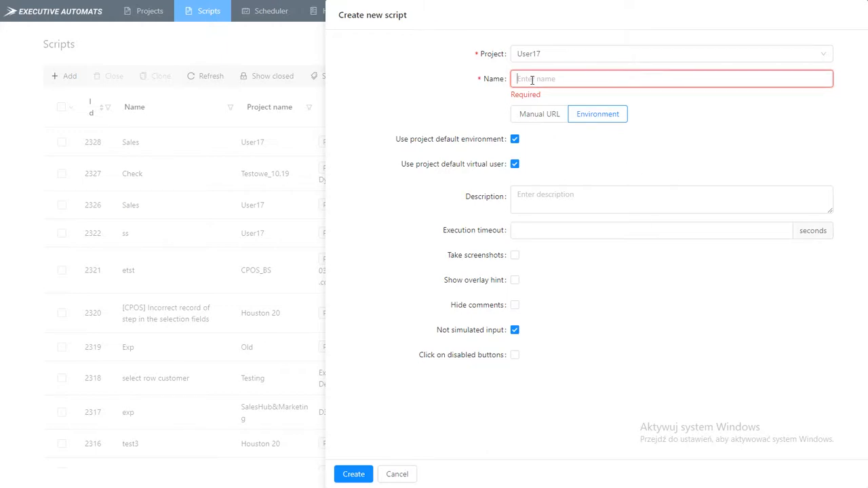
- Name the new script 'Sales' and create it in the User17 project
type("S")
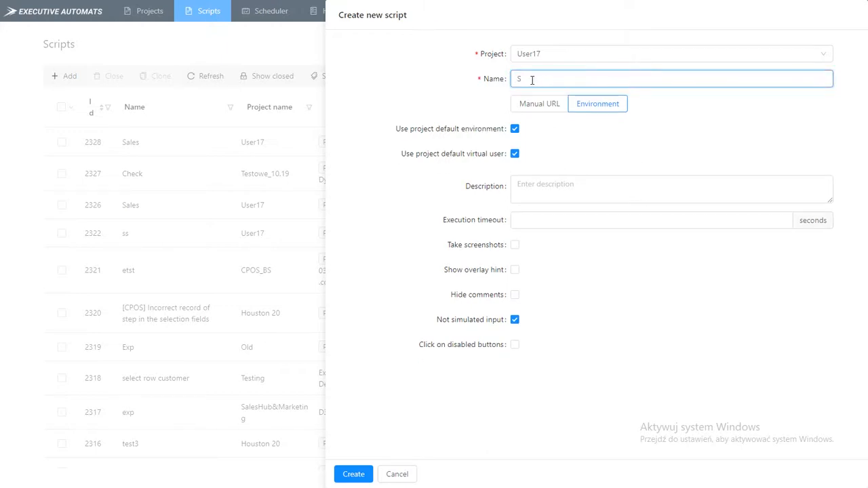
type("ales")
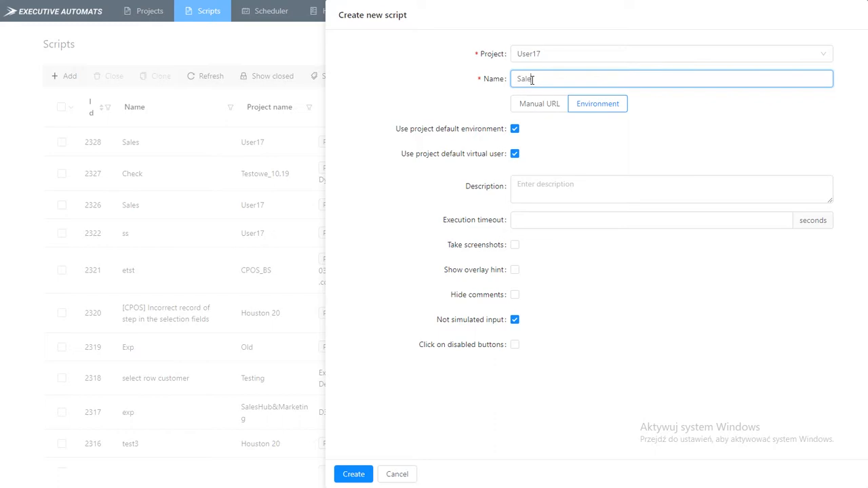
left_click(353, 474)
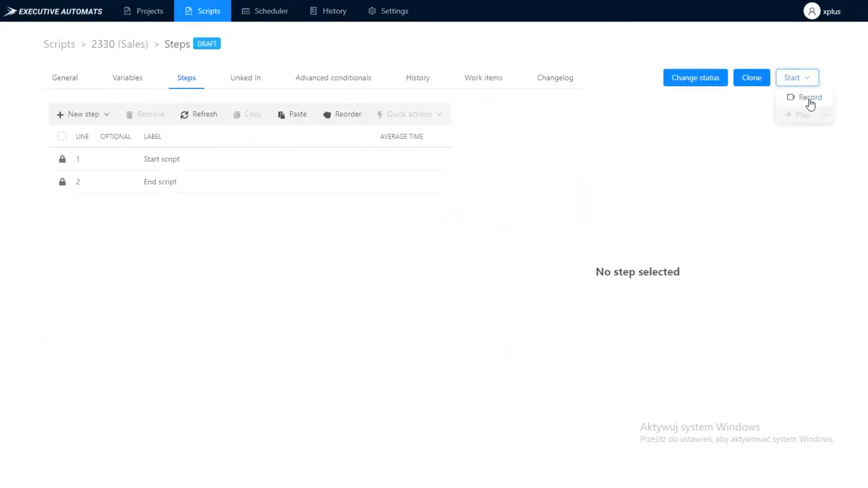
left_click(809, 98)
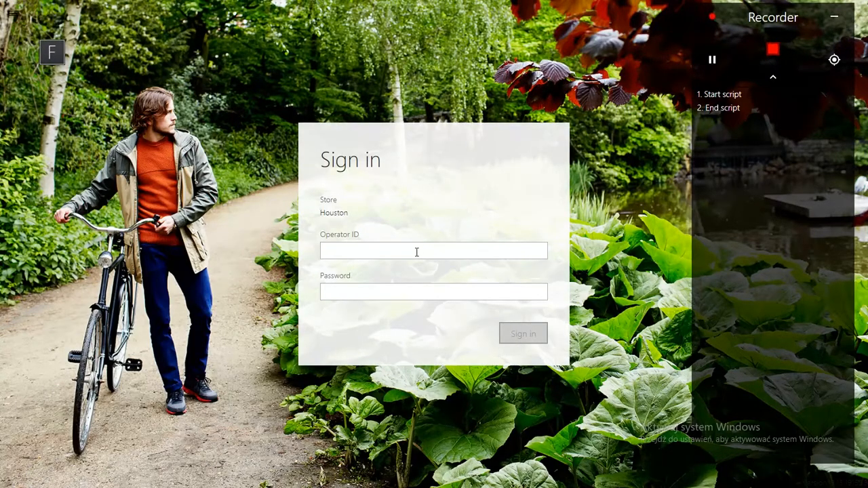
type("000402")
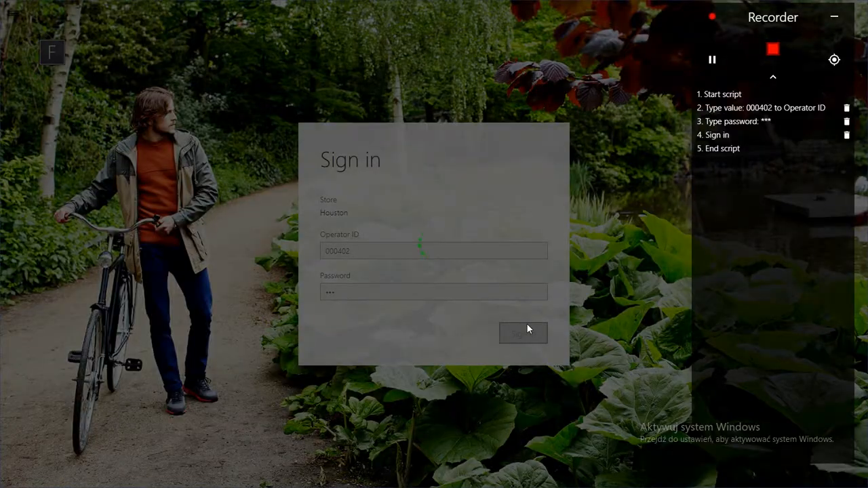
left_click(523, 334)
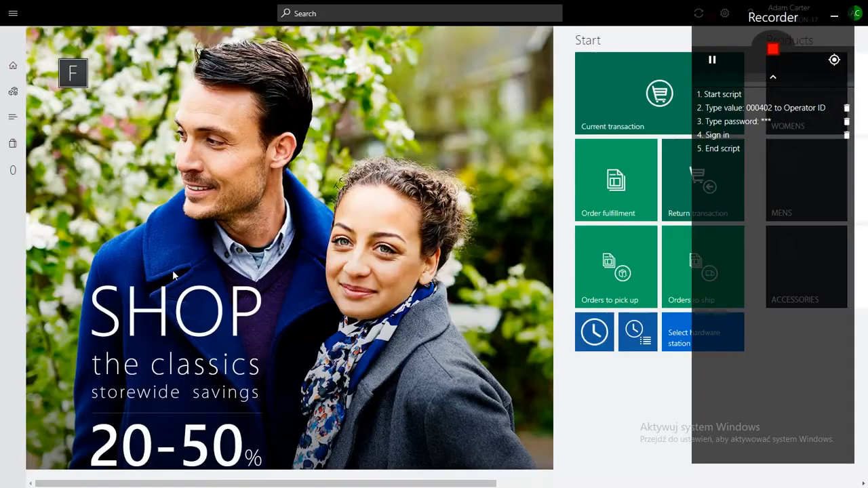
- Start the current transaction and begin adding a customer to it
left_click(615, 92)
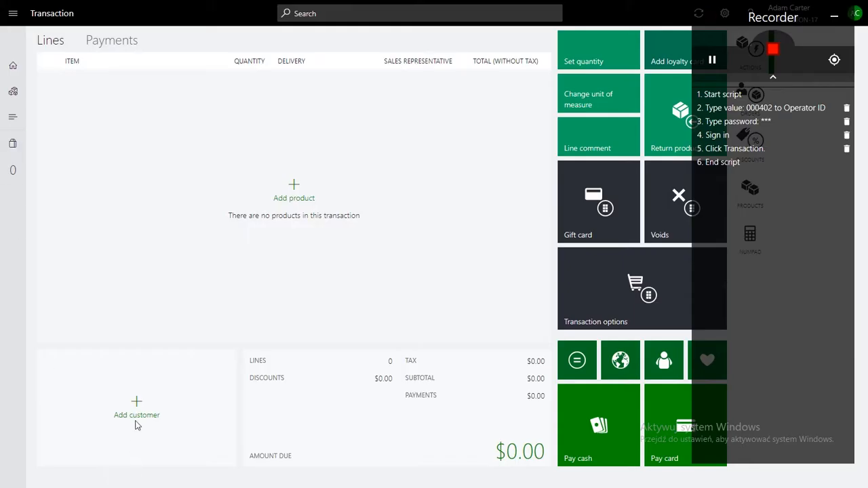
left_click(136, 415)
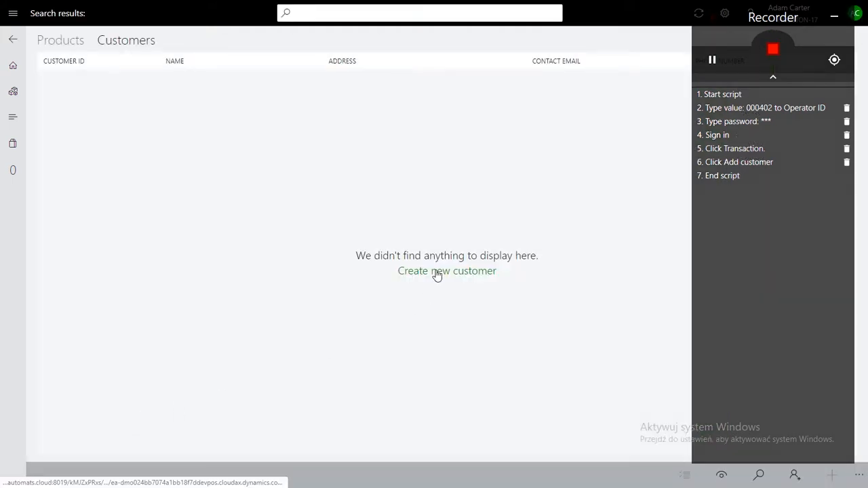
- Create customer Jan Kowalski with a Piaskowa 12, Warszawa, Poland address and add them to the sale
left_click(318, 131)
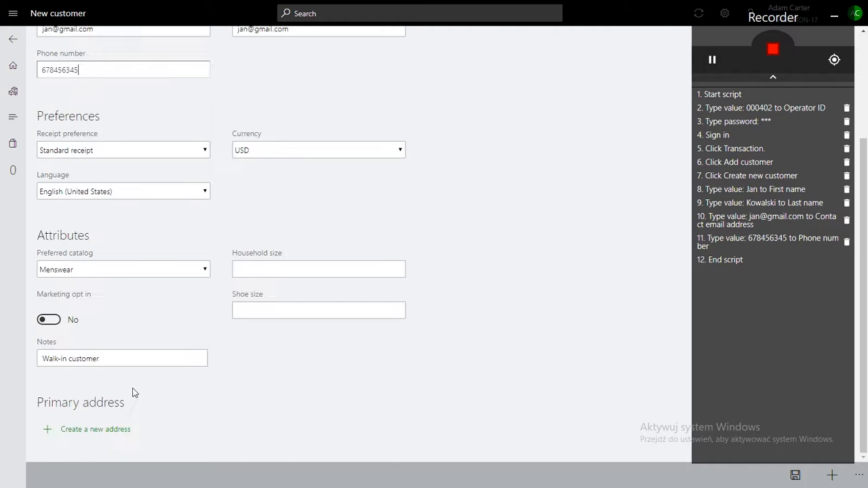
type("Piaskowa")
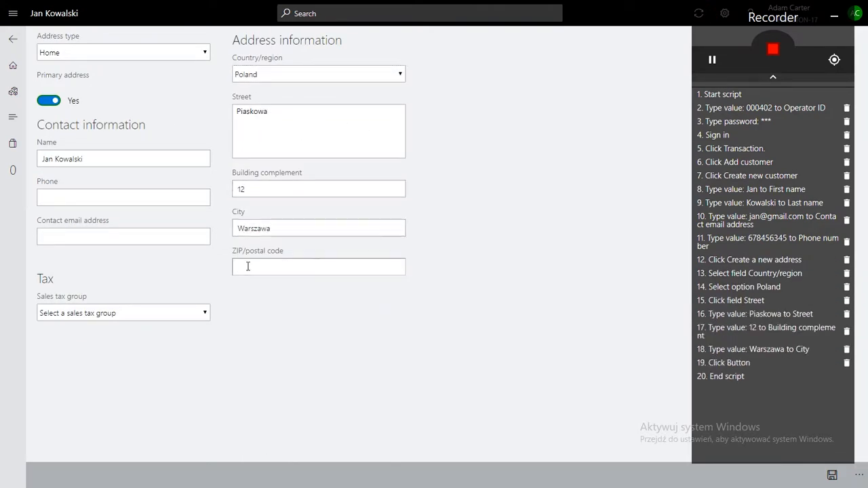
left_click(122, 312)
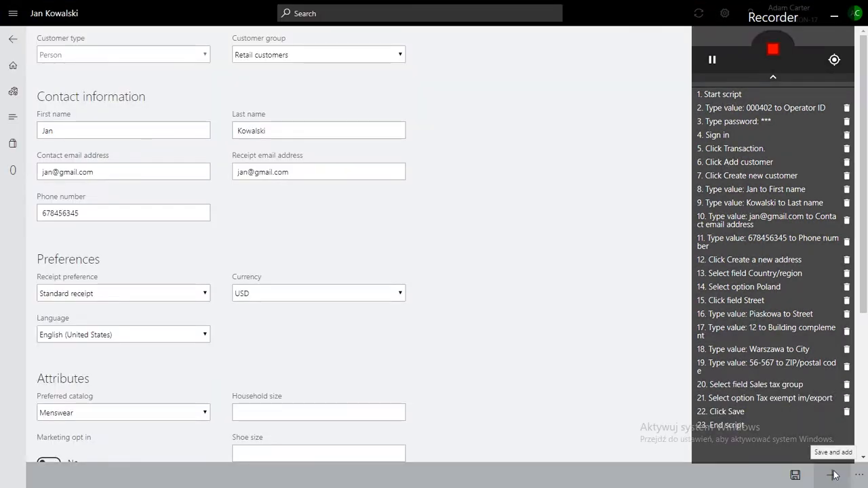
left_click(836, 472)
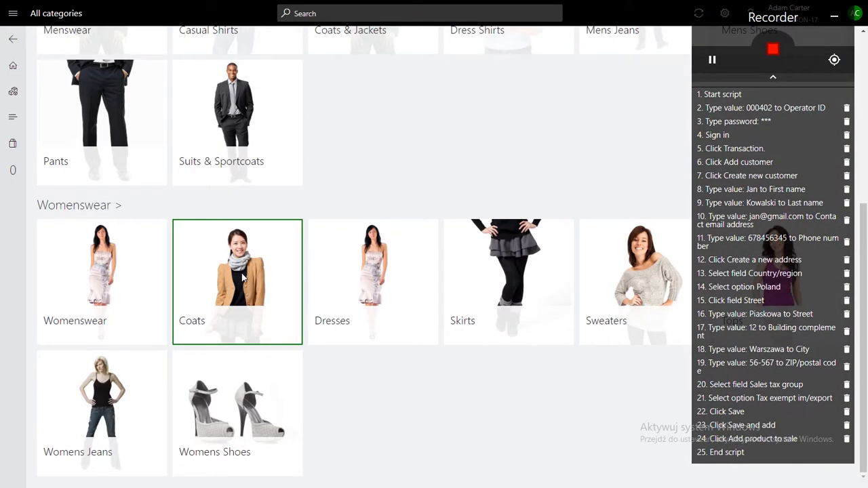
- Add a Black Button Up Coat size M and a White Fur Insert Coat from Womenswear > Coats
left_click(238, 280)
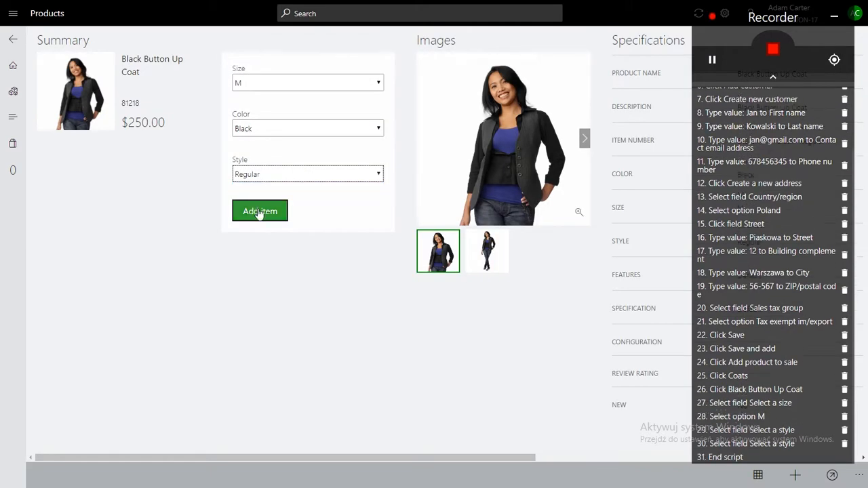
left_click(260, 212)
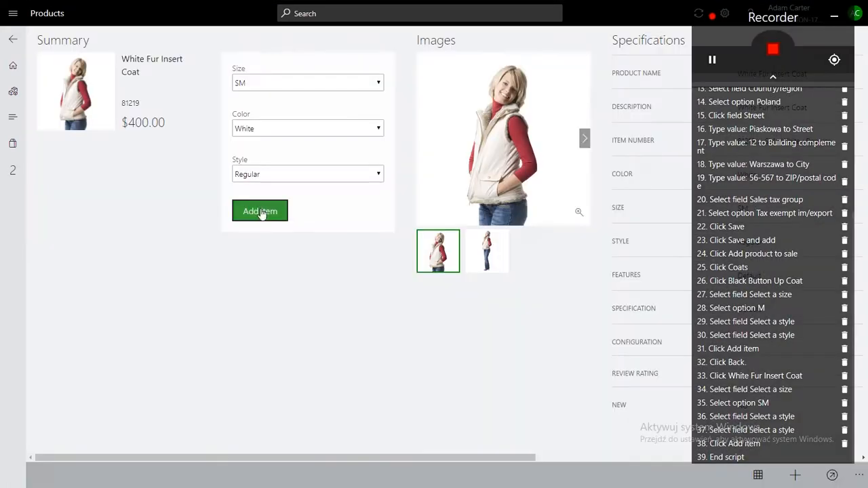
left_click(260, 212)
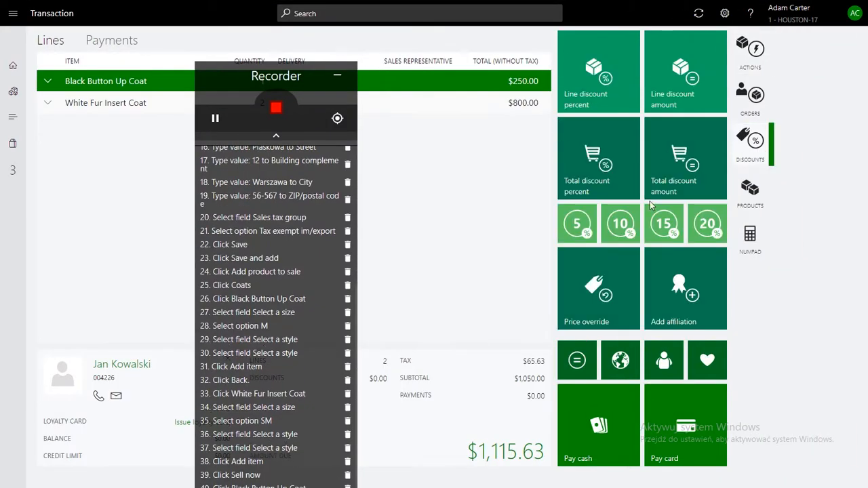
- Apply a 5% total discount, bringing the amount due to $1,059.84
left_click(577, 222)
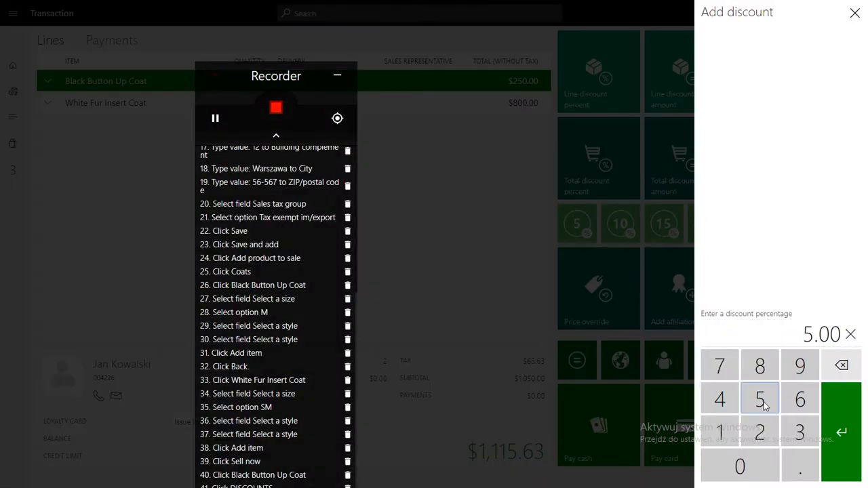
left_click(846, 423)
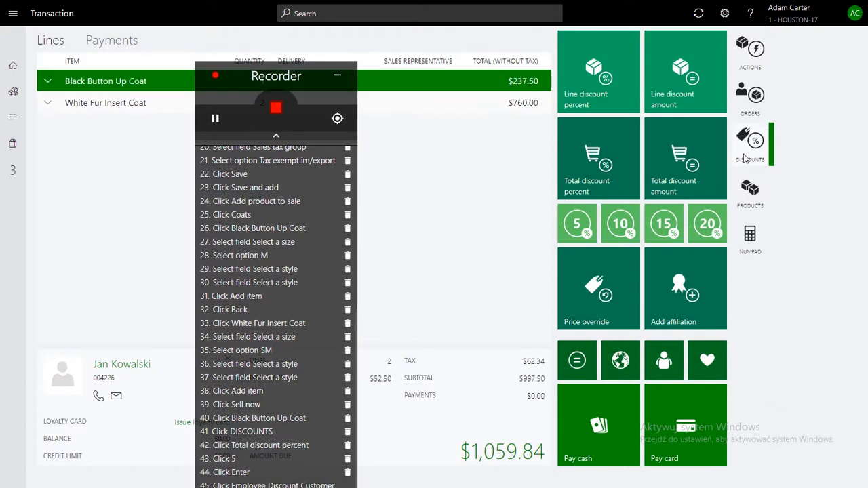
- Convert the sale to a customer order shipping Standard from Houston on 10/31/2019
left_click(751, 94)
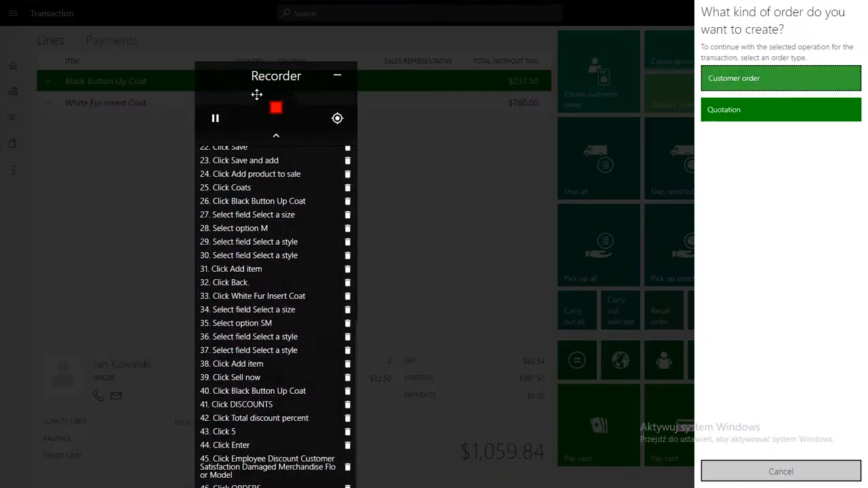
left_click(779, 77)
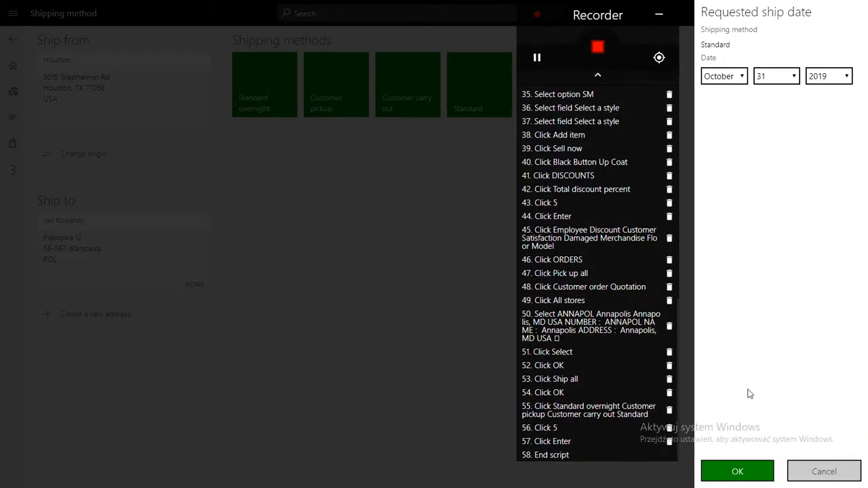
left_click(737, 472)
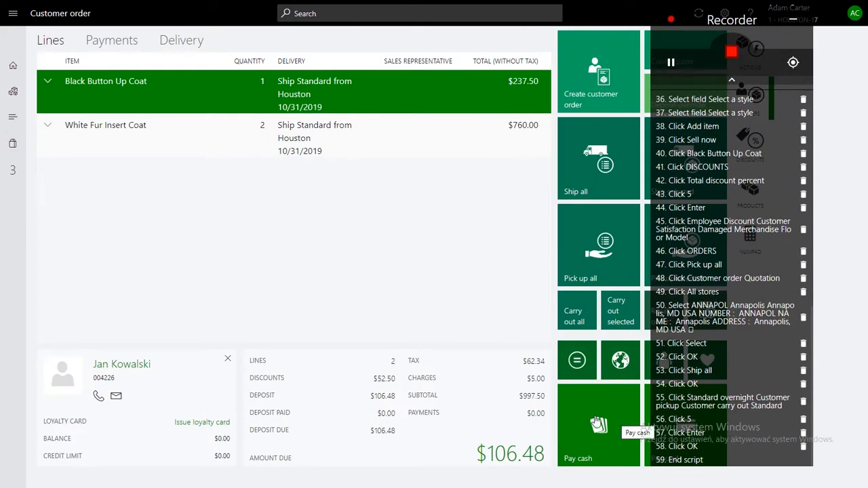
- Pay the $106.48 deposit in cash and dismiss the change-due summary
left_click(598, 437)
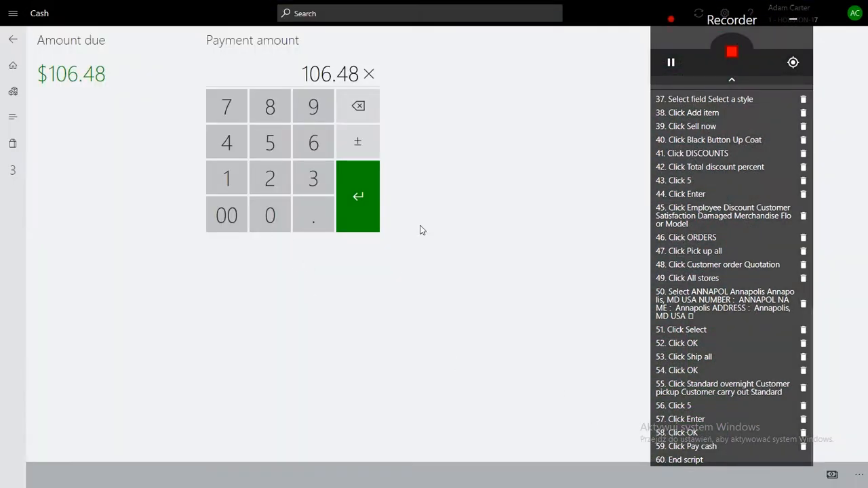
left_click(358, 195)
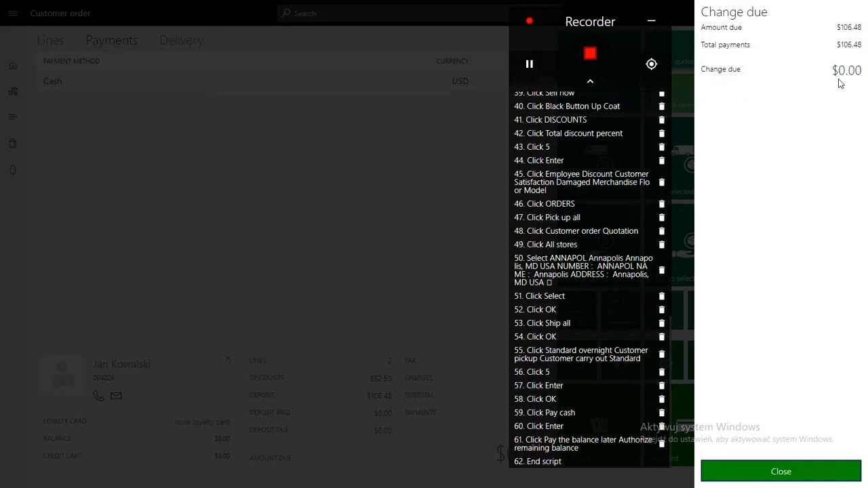
left_click(784, 472)
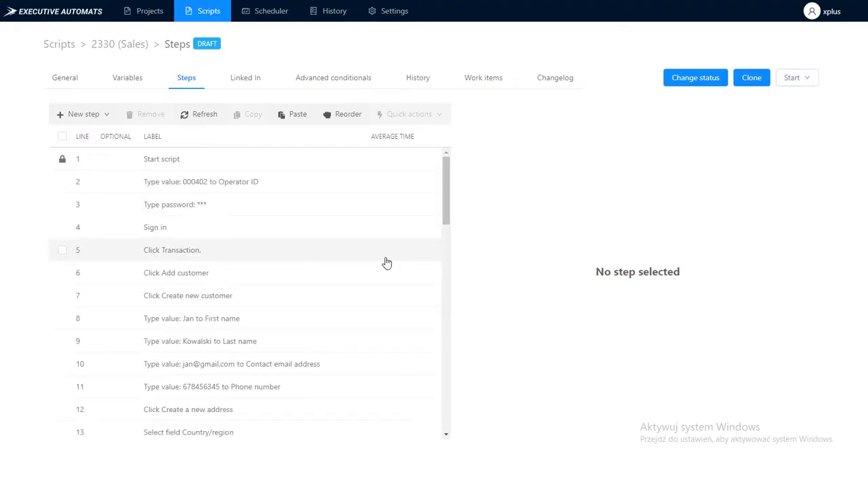
- Launch playback of the recorded Sales script from the Start menu
scroll("down", 3)
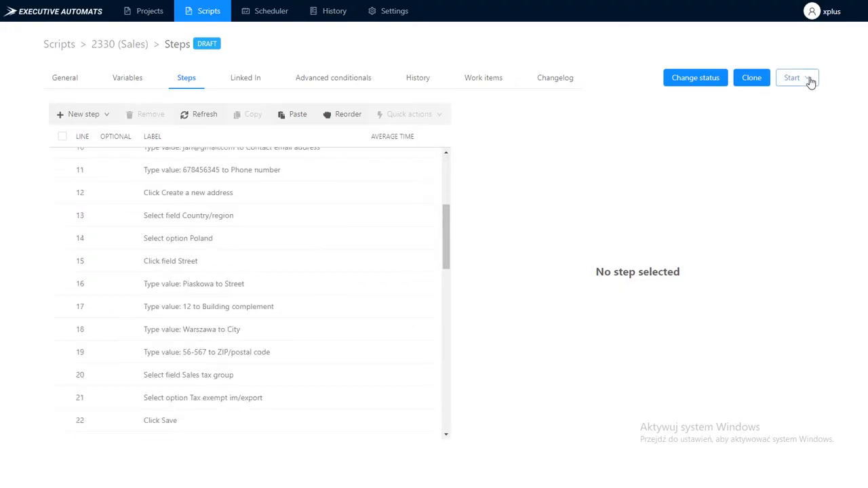
left_click(802, 77)
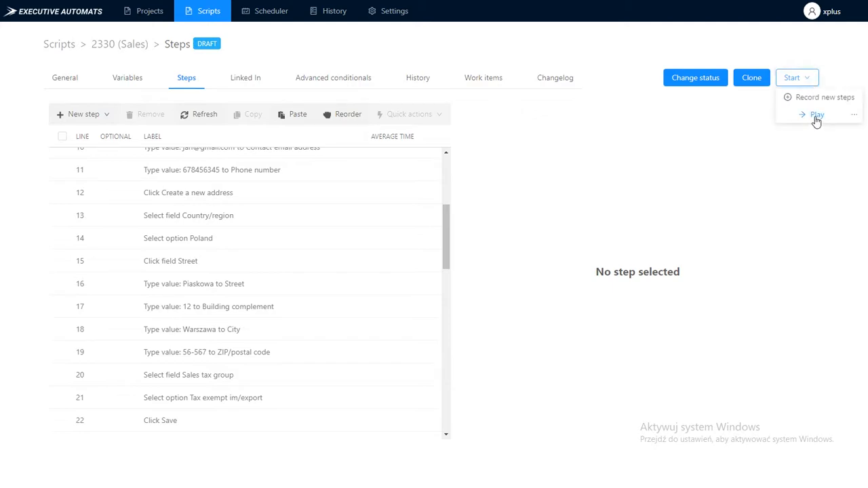
left_click(818, 114)
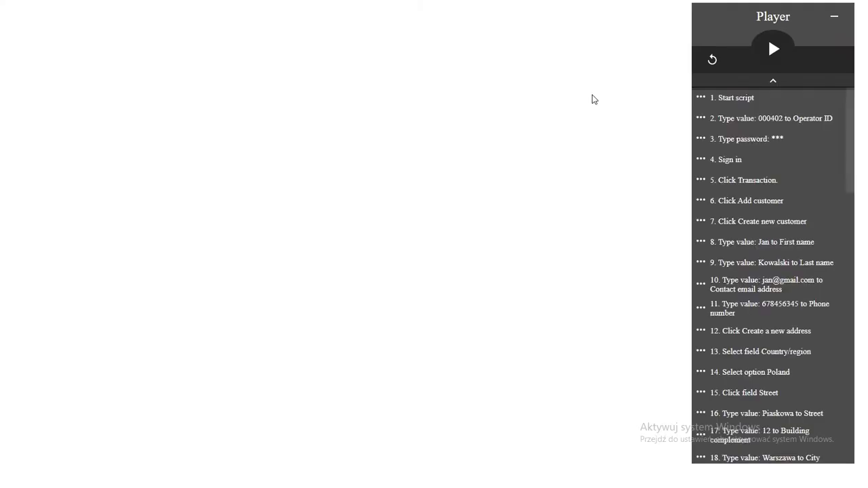
- Run the player through the Poland address (12, 56-567), both coats and the discount
left_click(773, 48)
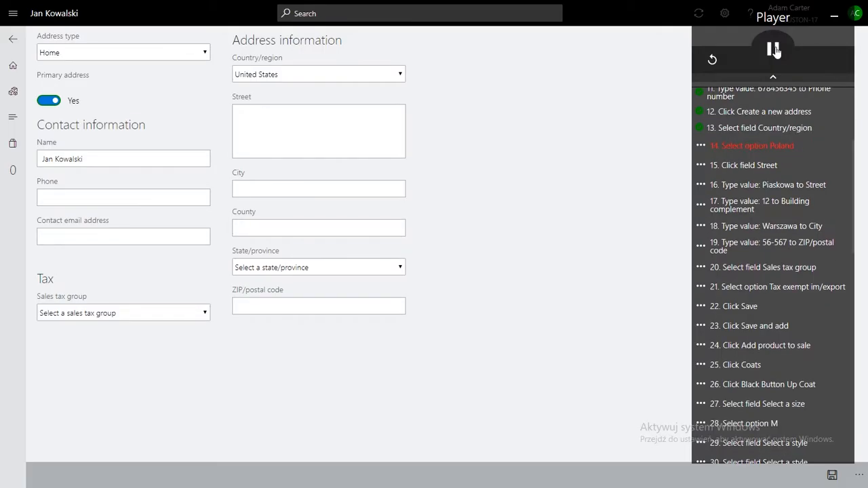
left_click(318, 74)
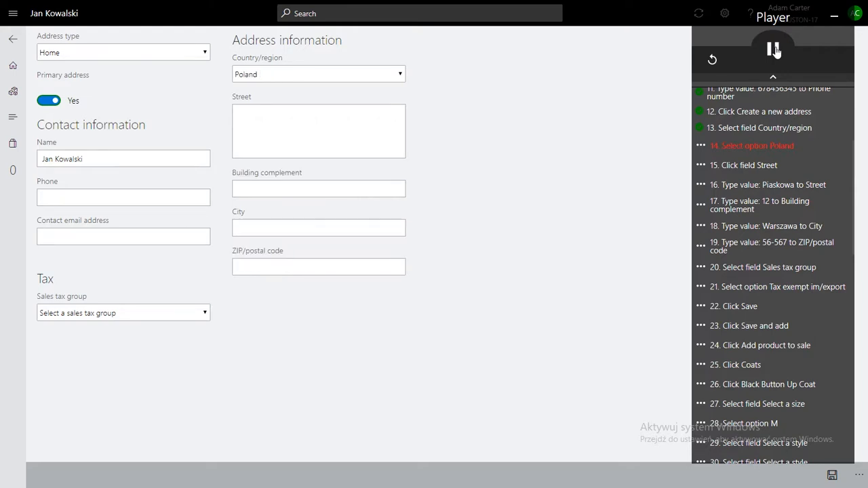
type("12")
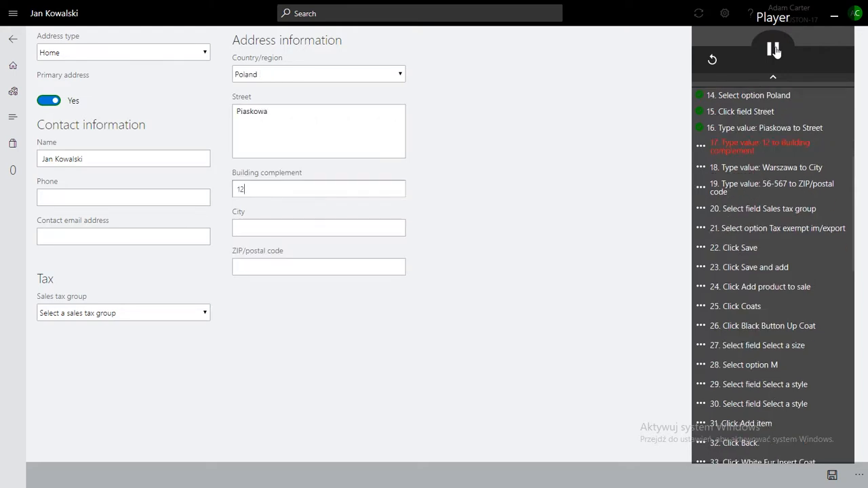
type("56-567")
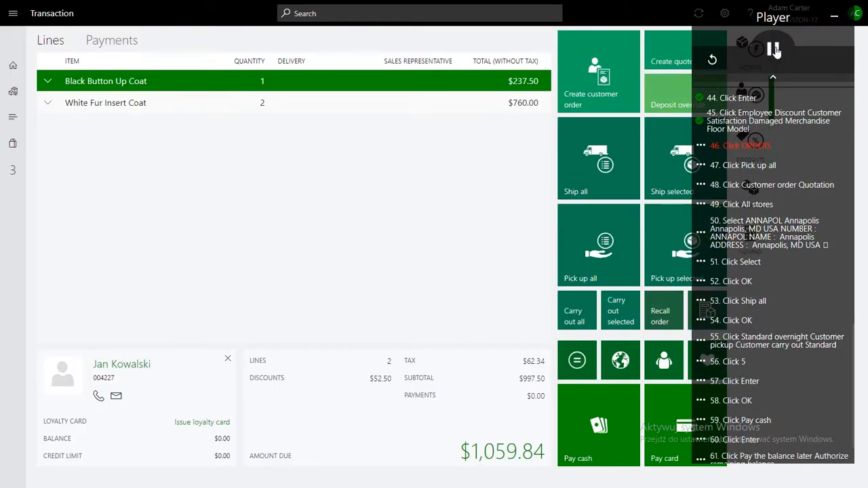
- Let playback finish the customer order and close the player back to the step list
left_click(581, 244)
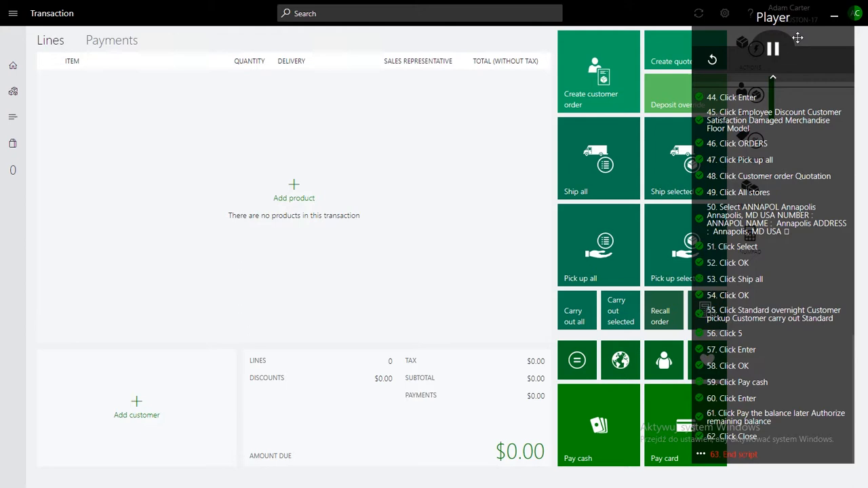
left_click(773, 49)
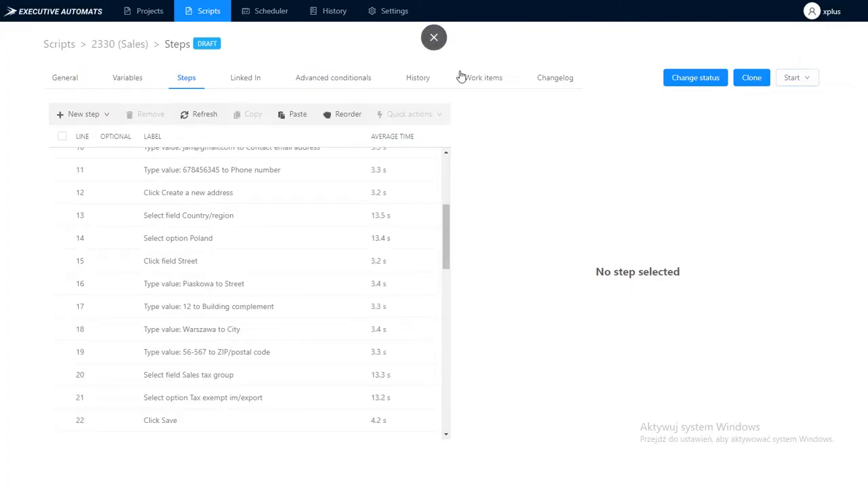
- Review session CSJuEHyBh in History, confirming every played-back step shows SUCCESS status
left_click(418, 77)
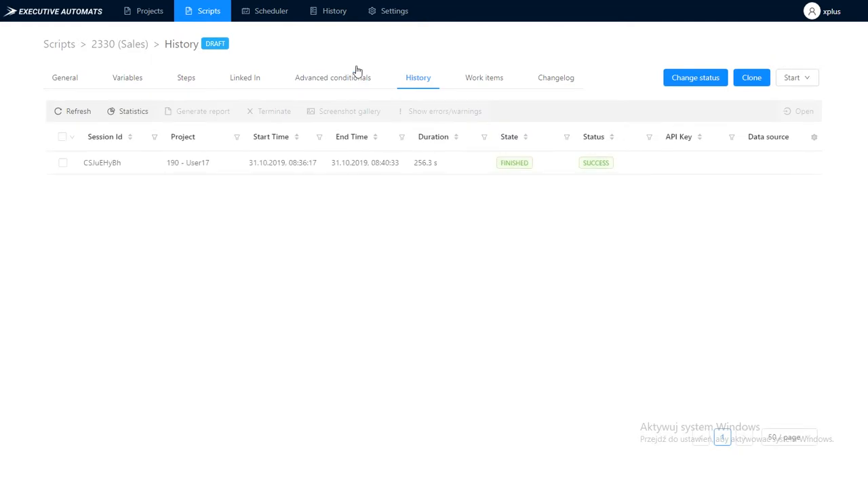
left_click(102, 163)
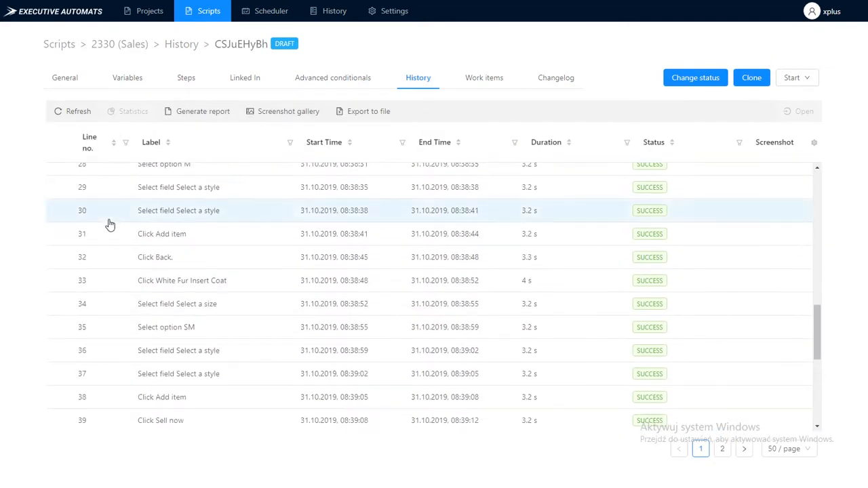
scroll("down", 3)
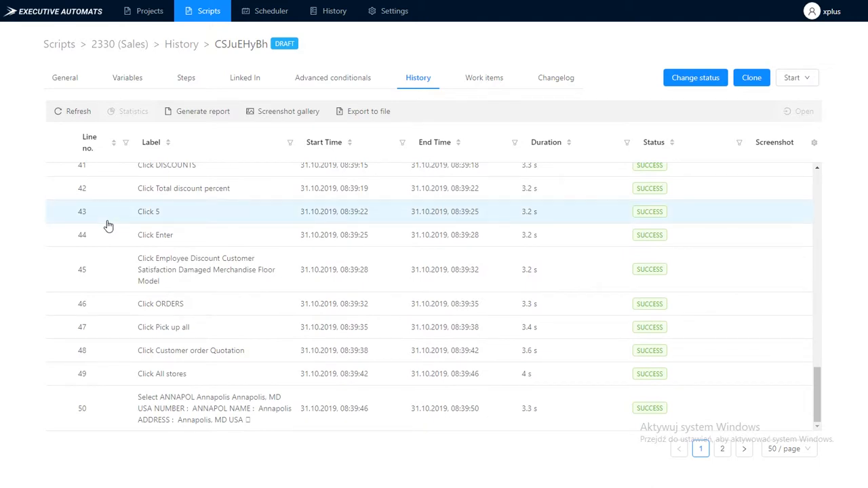
mouse_move(106, 226)
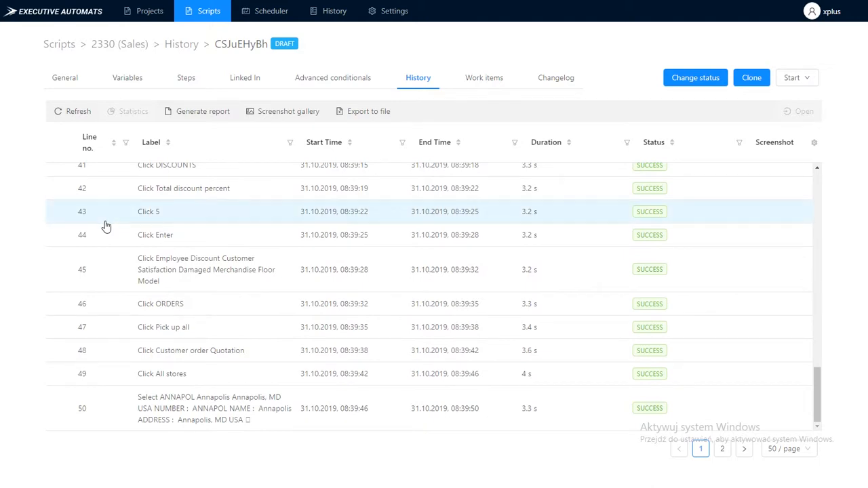